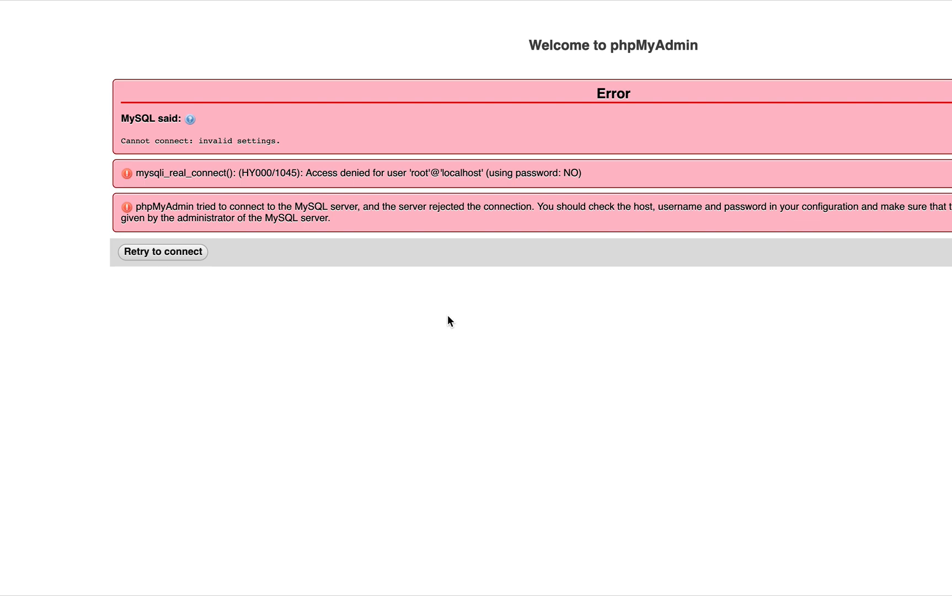
mouse_move(418, 20)
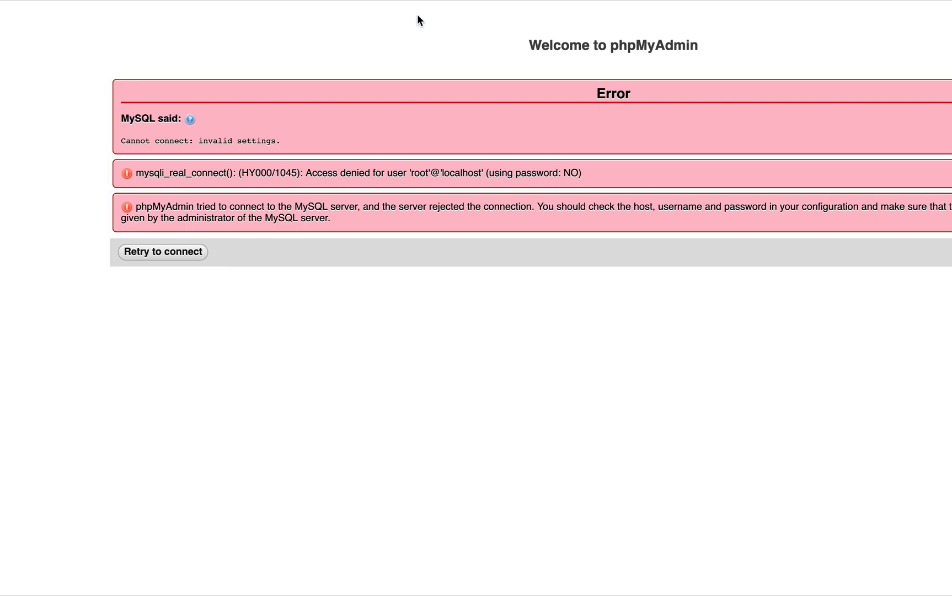
mouse_move(473, 175)
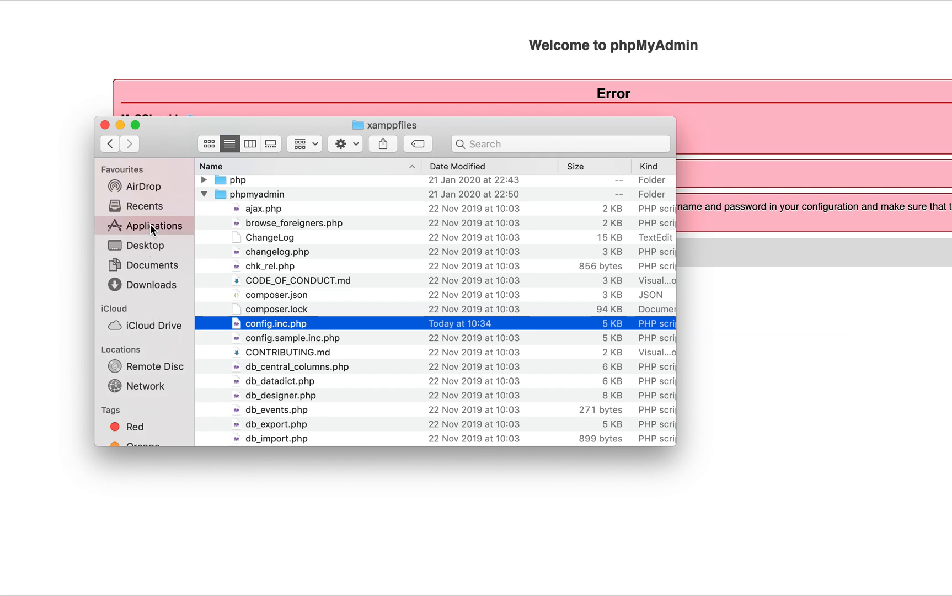
- Browse to Applications > XAMPP > xamppfiles > phpmyadmin and bring up config.inc.php's context menu
left_click(155, 225)
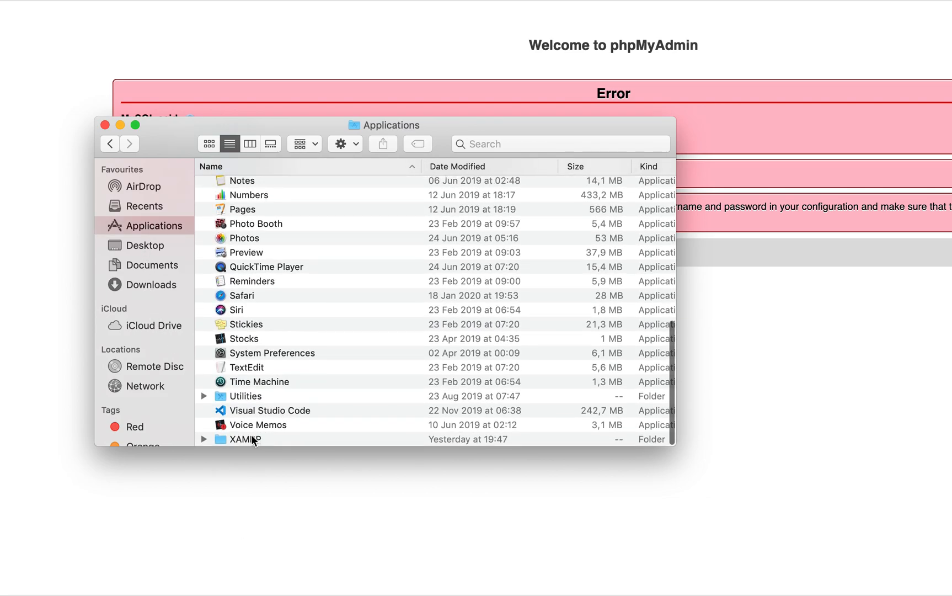
left_click(244, 438)
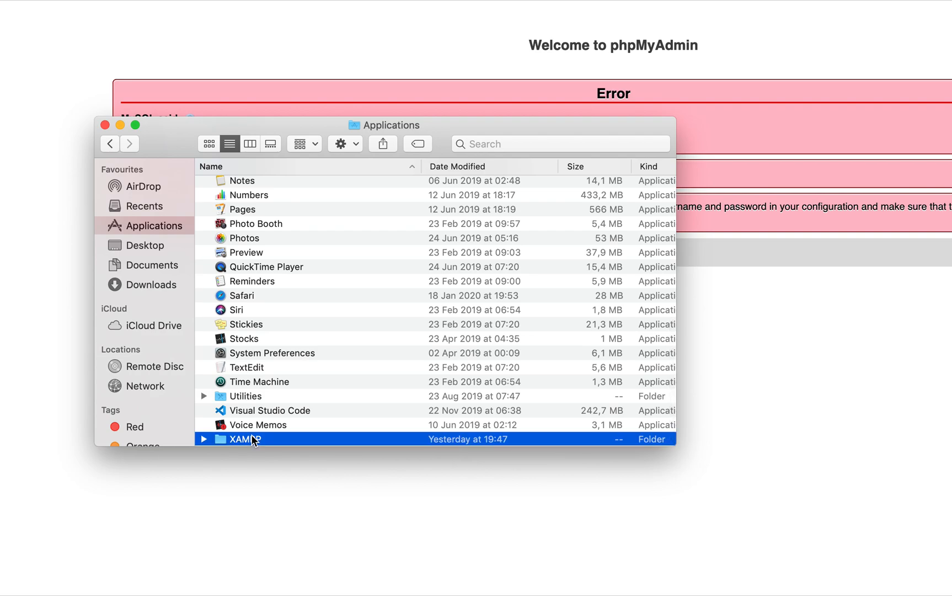
left_click(204, 438)
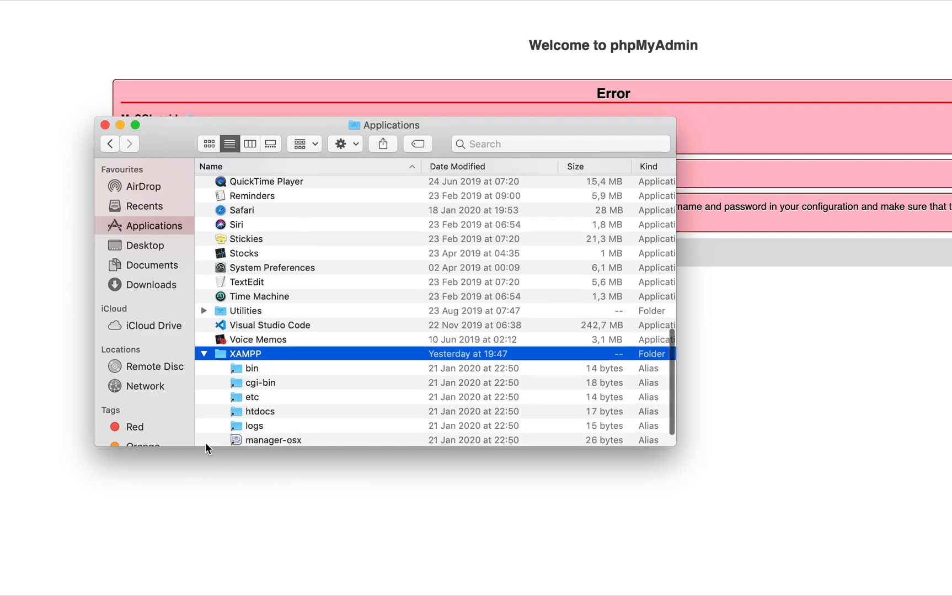
scroll("down", 3)
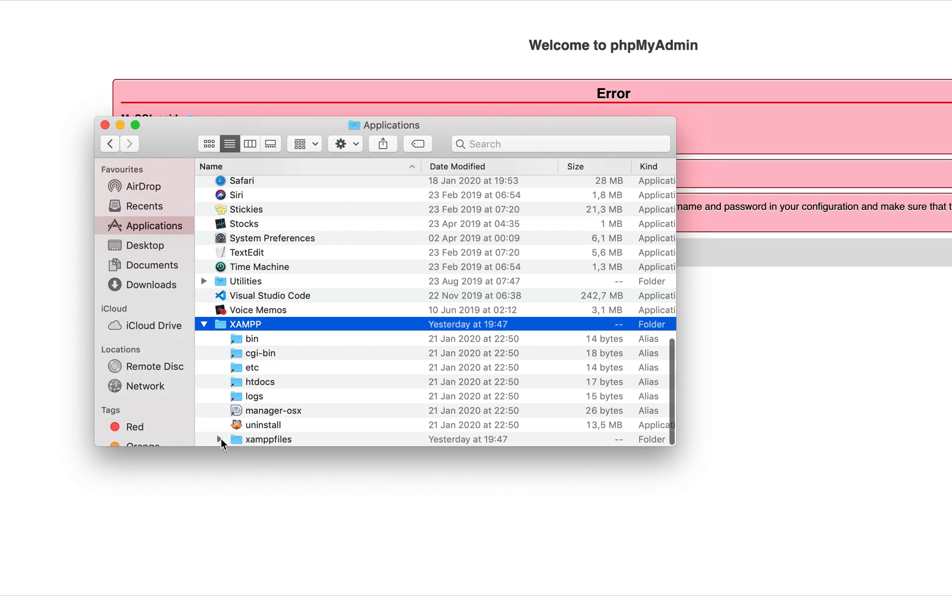
left_click(221, 439)
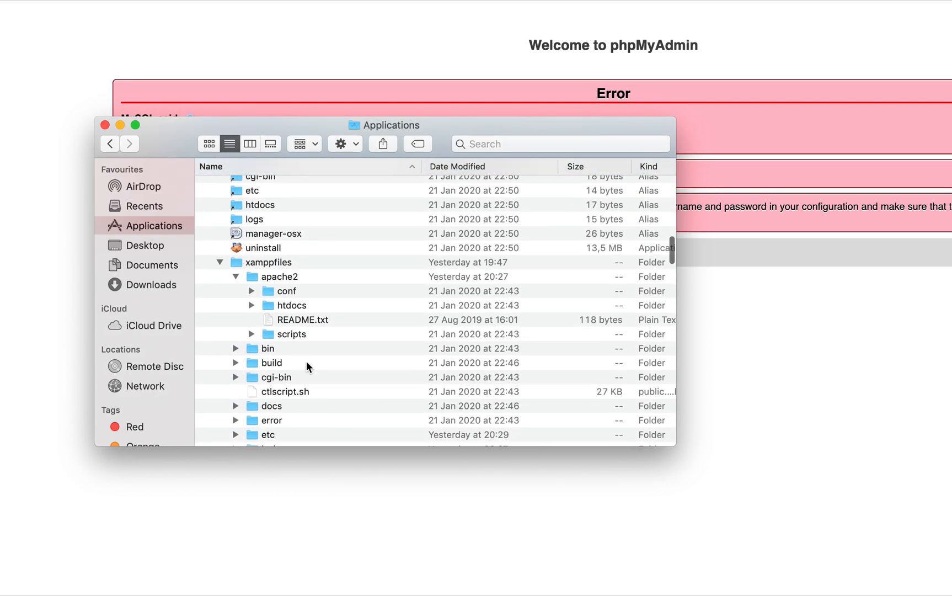
mouse_move(336, 395)
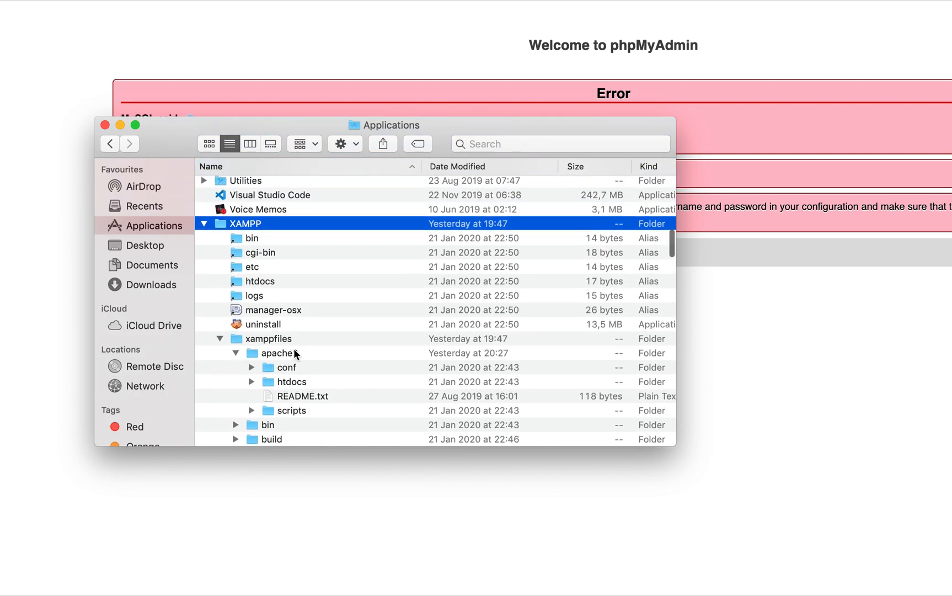
scroll("down", 3)
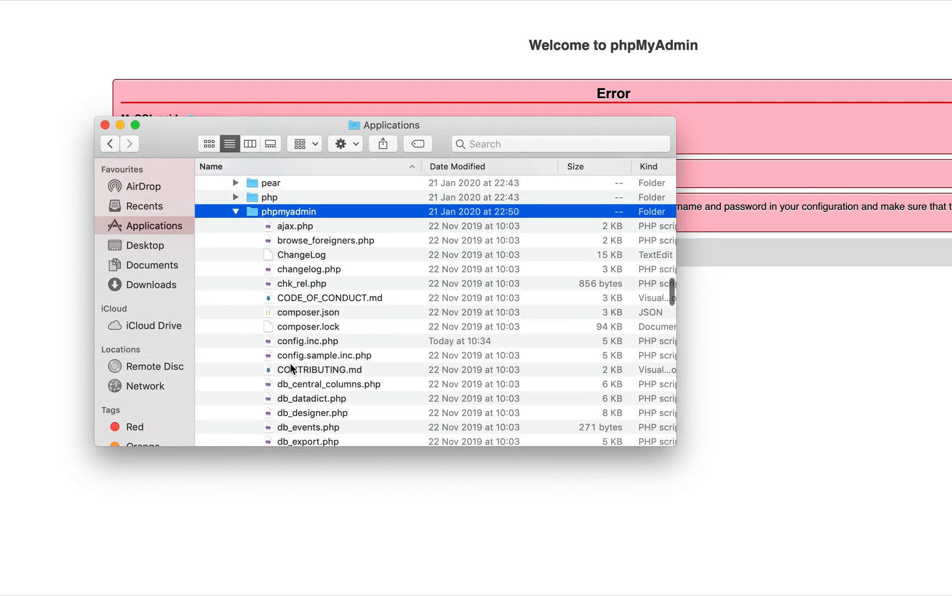
mouse_move(293, 346)
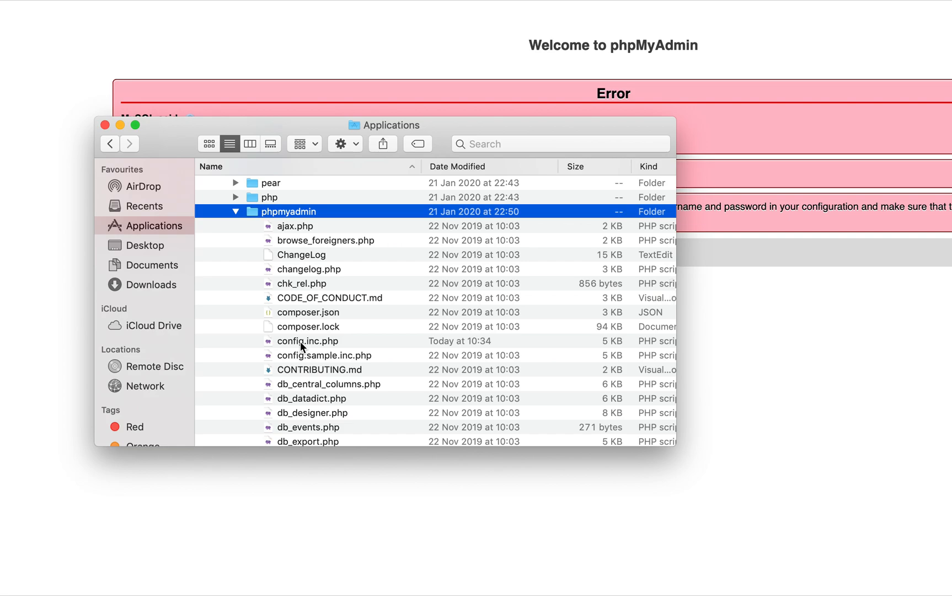
right_click(307, 340)
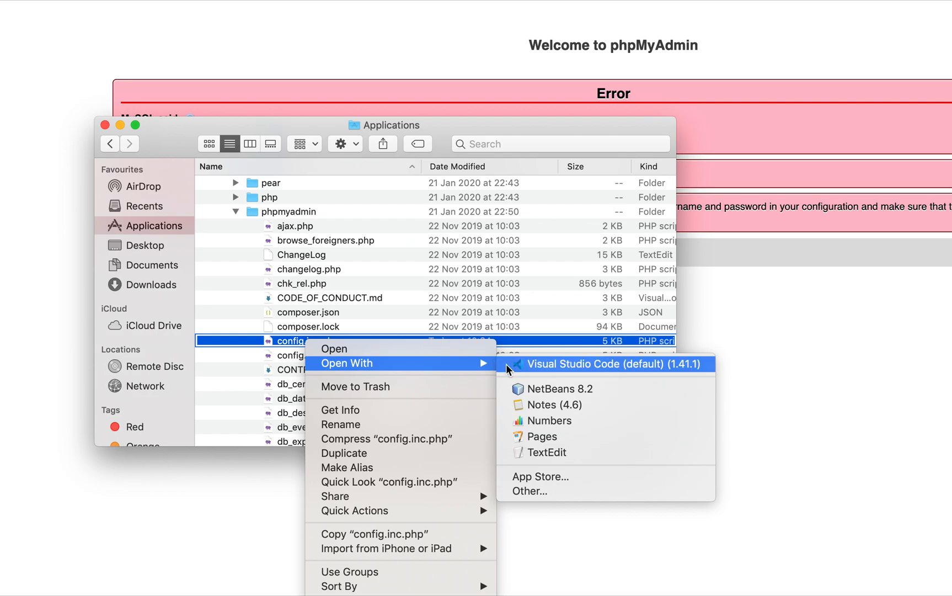
mouse_move(553, 369)
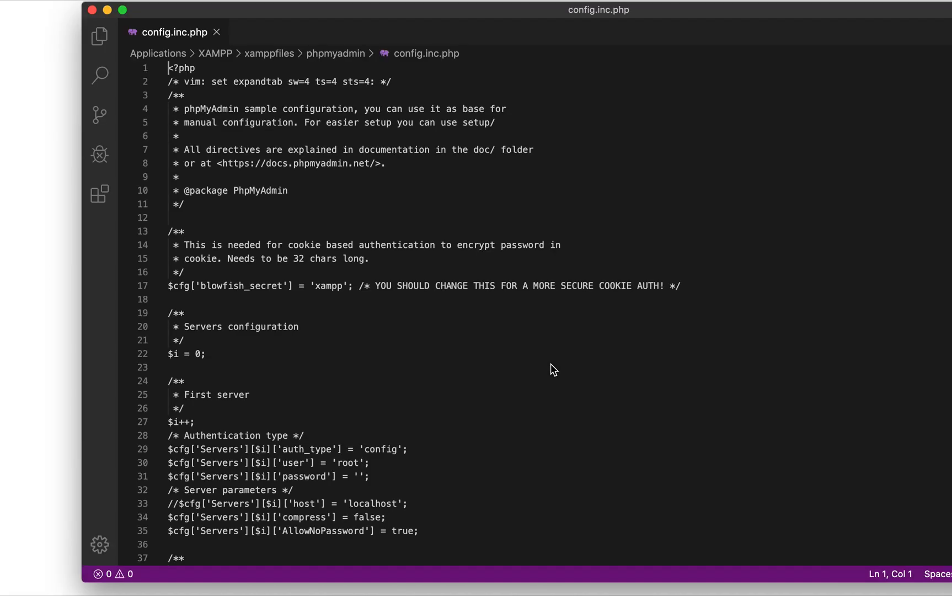
- Scroll to line 29 and select the 'config' value of auth_type
scroll("down", 3)
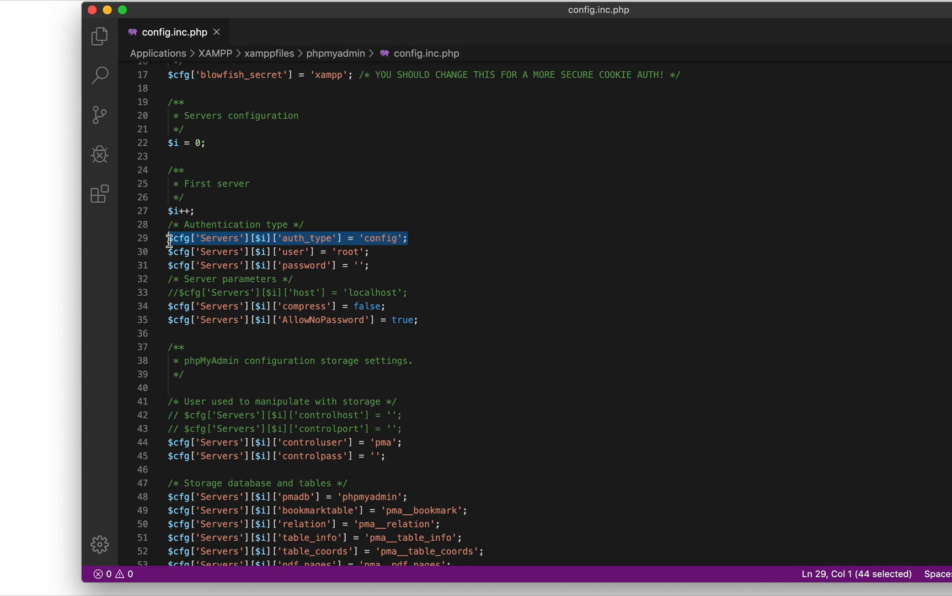
mouse_move(420, 244)
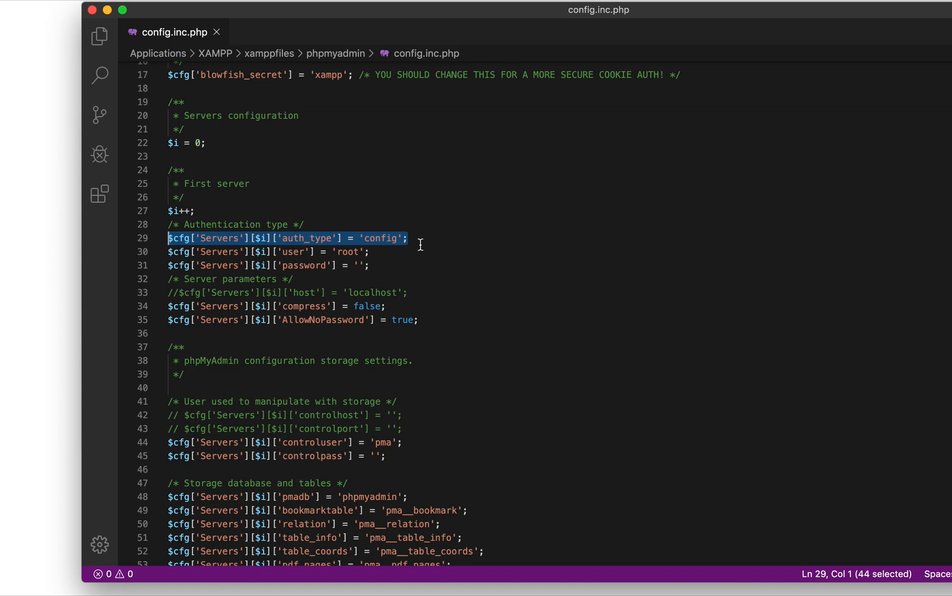
left_click(187, 237)
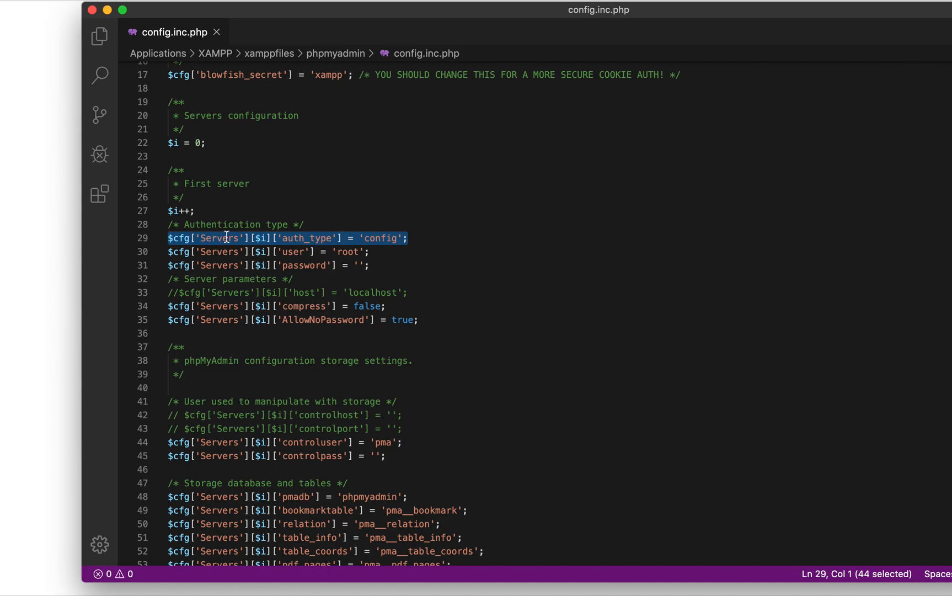
mouse_move(421, 238)
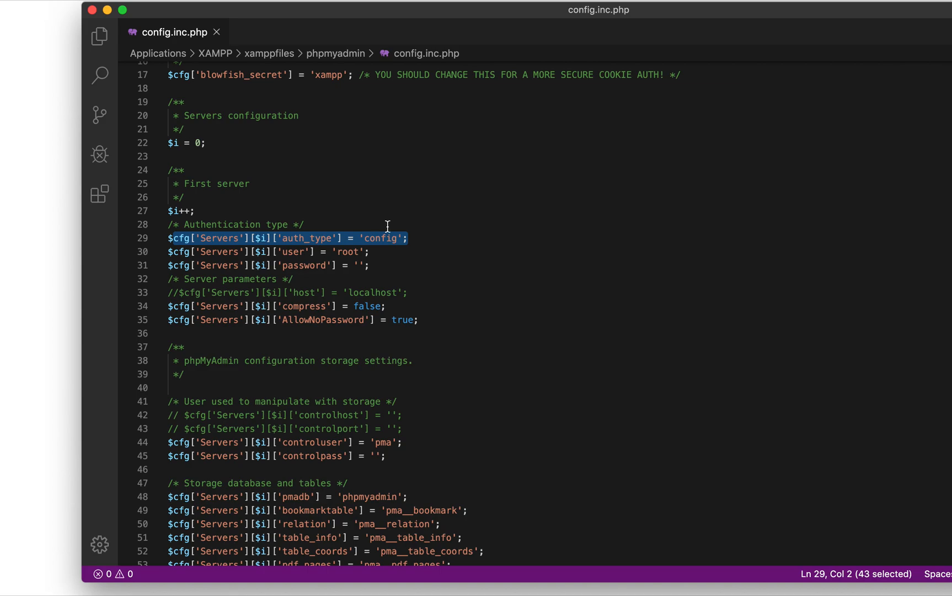
double_click(379, 237)
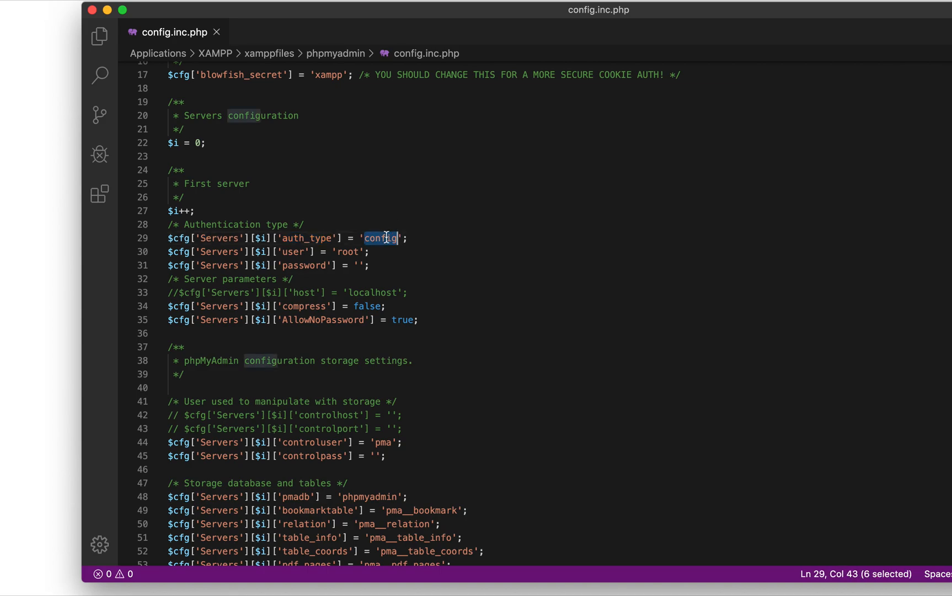
mouse_move(418, 238)
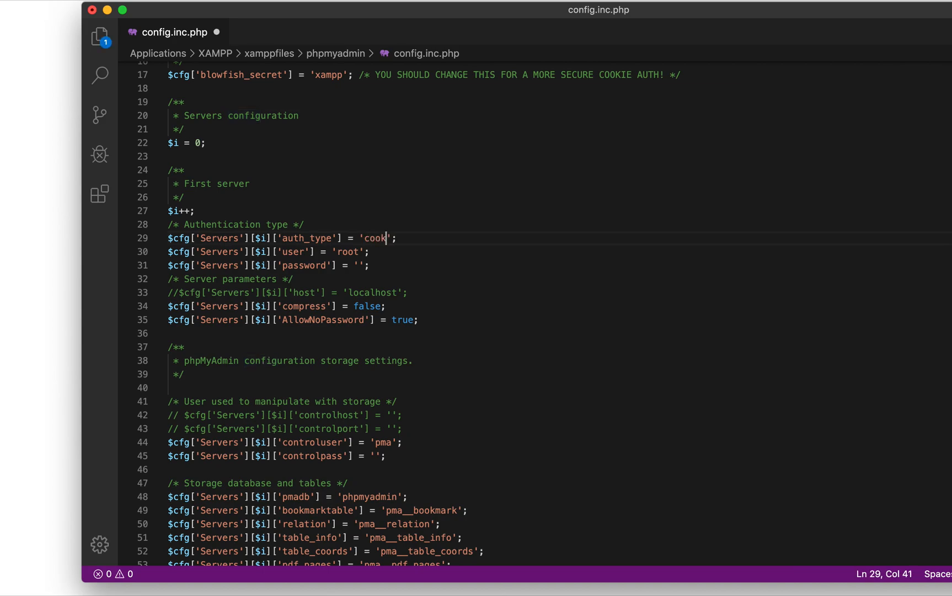
- Finish typing 'cookie' and save config.inc.php via Retry as Sudo with the admin password
type("ie")
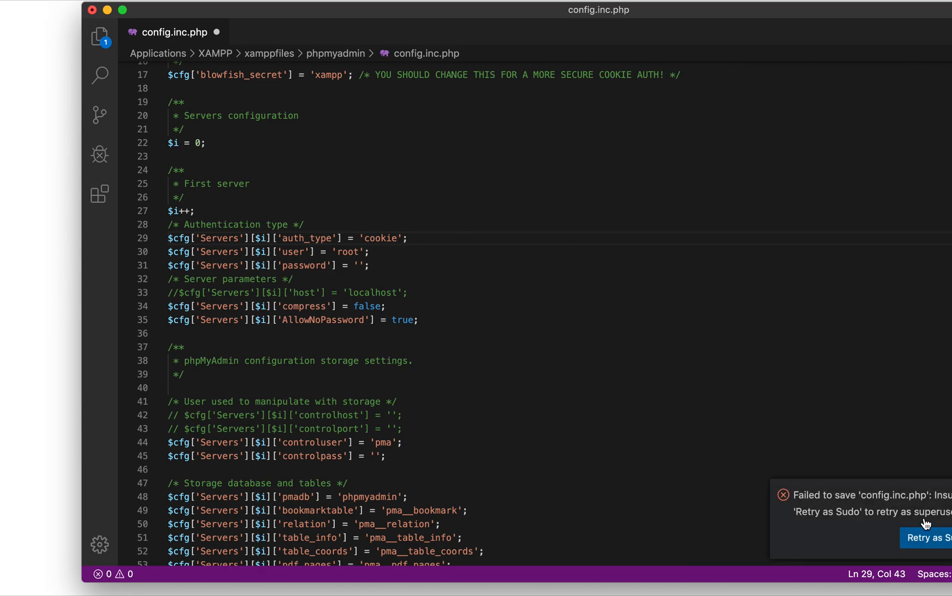
left_click(925, 537)
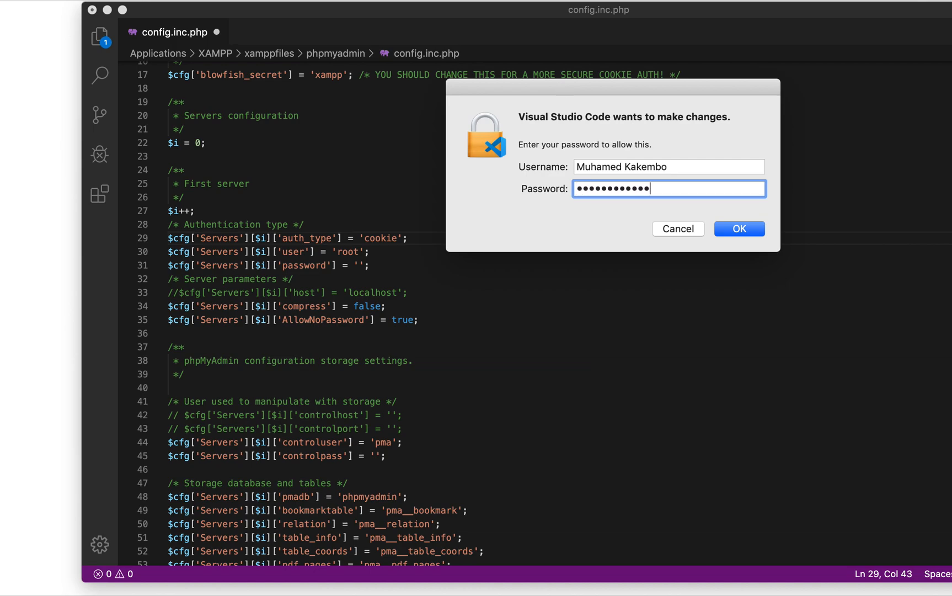
left_click(739, 228)
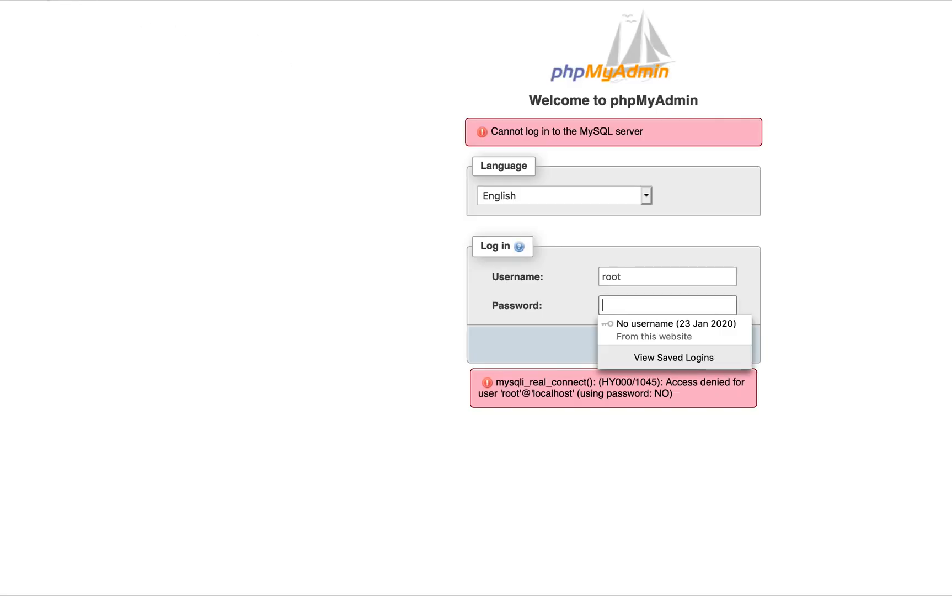
mouse_move(559, 270)
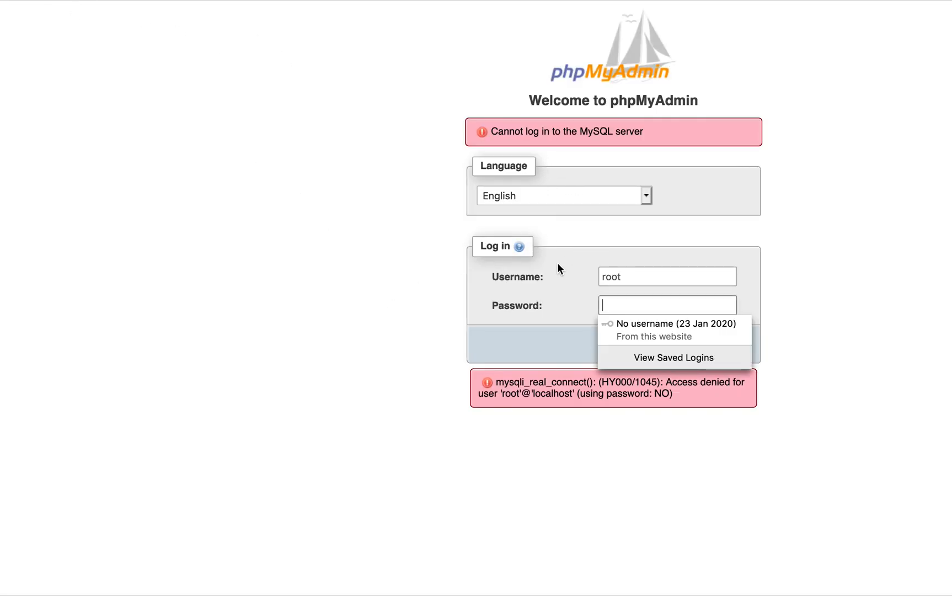
mouse_move(577, 146)
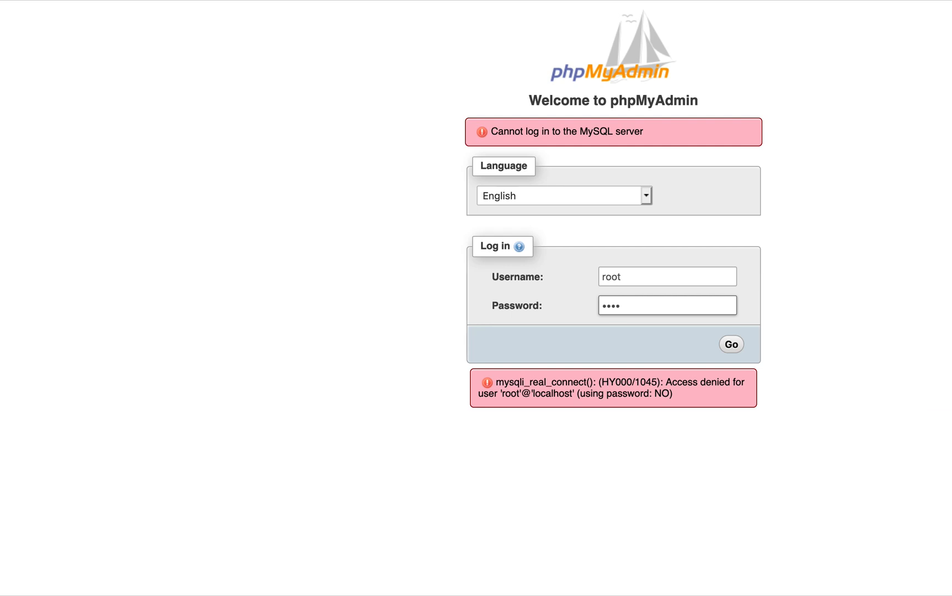
- Log in to phpMyAdmin as root and dismiss the save-password prompt
left_click(667, 305)
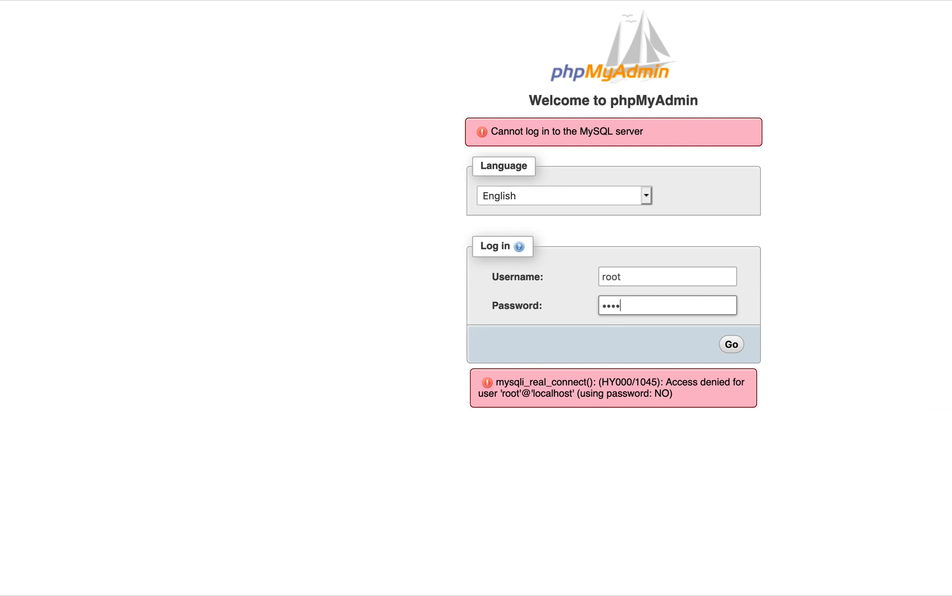
left_click(731, 344)
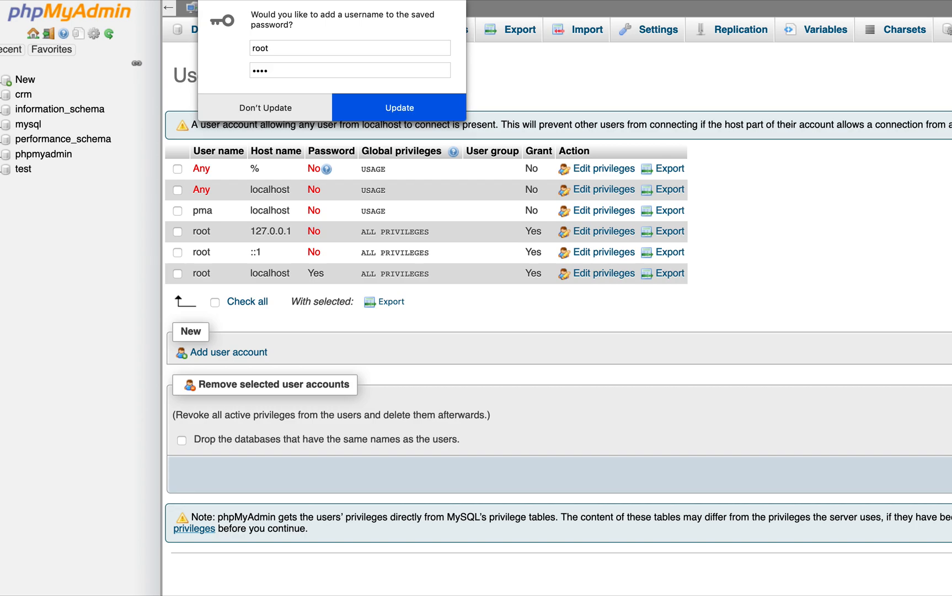
left_click(397, 107)
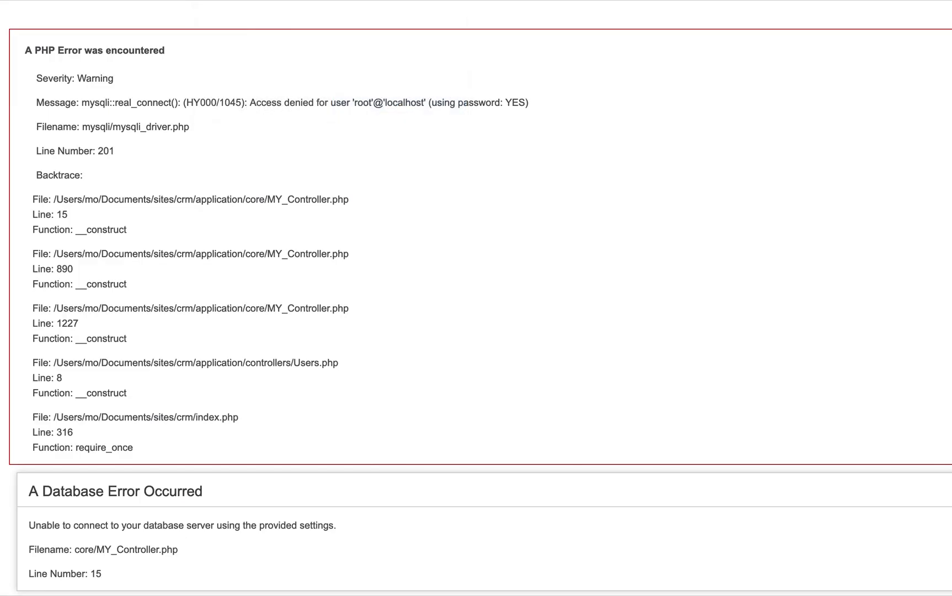
mouse_move(160, 126)
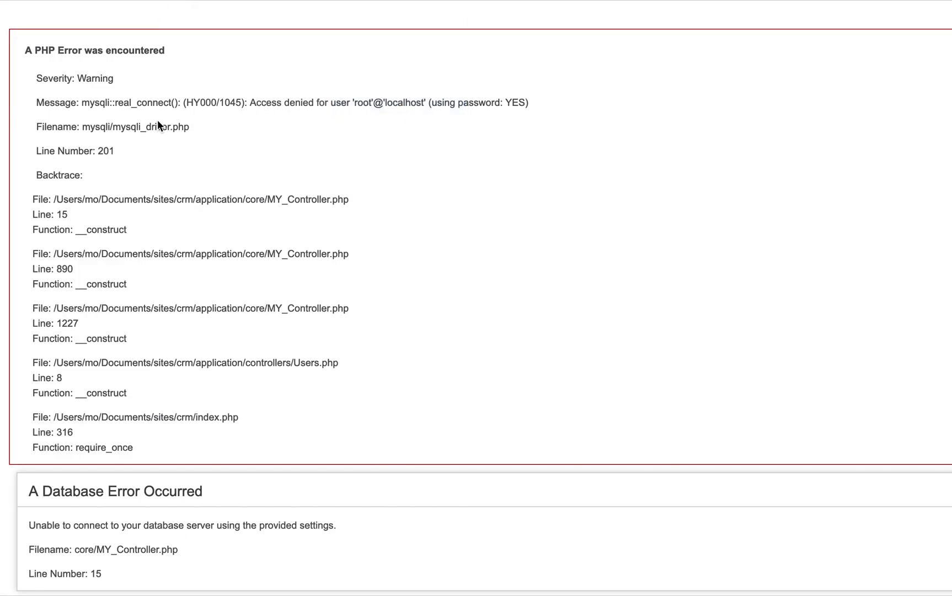
mouse_move(50, 10)
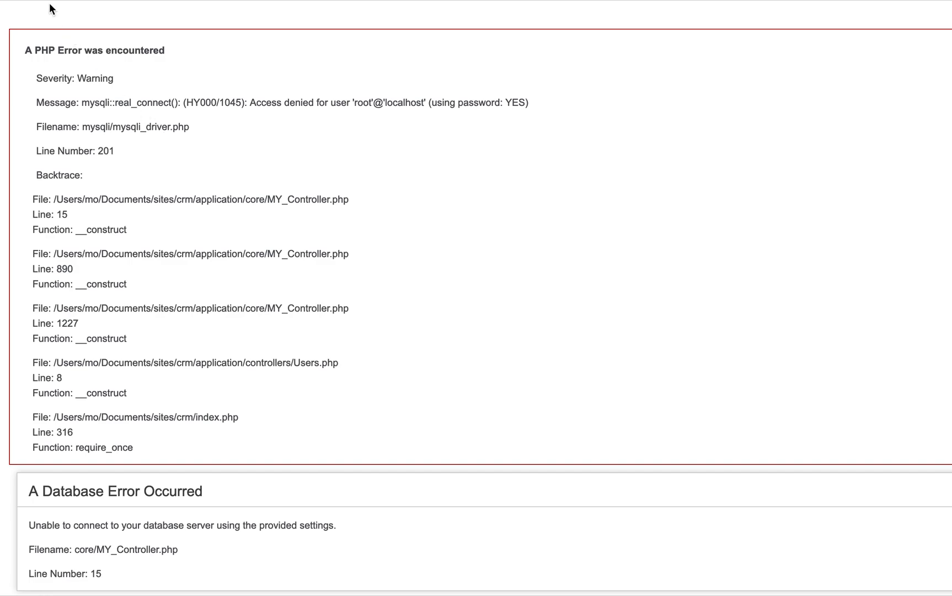